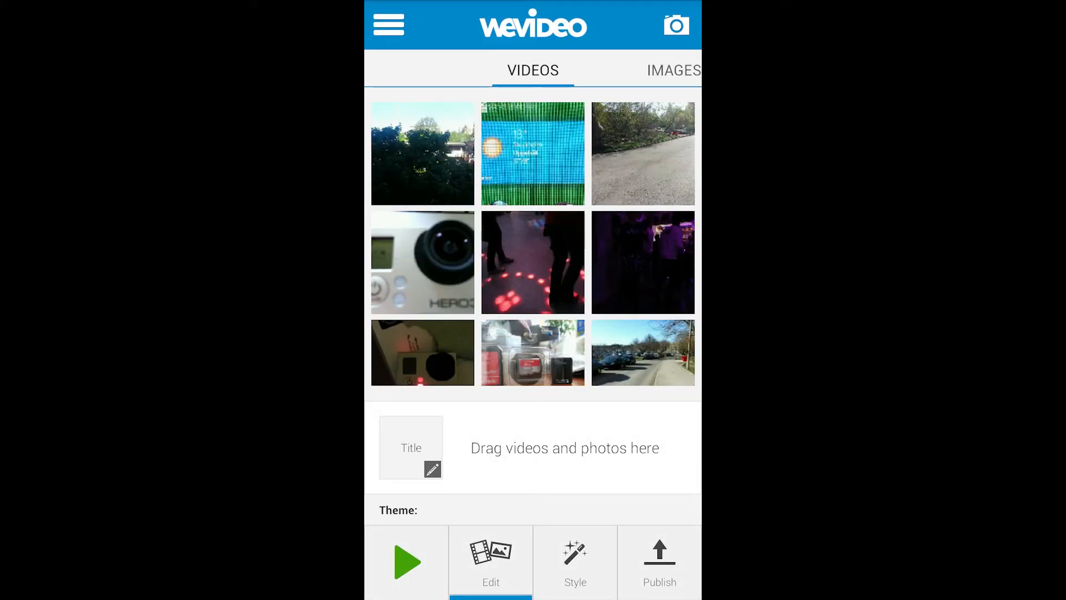
Set the project's title caption to 'wevideo test'
left_click(388, 25)
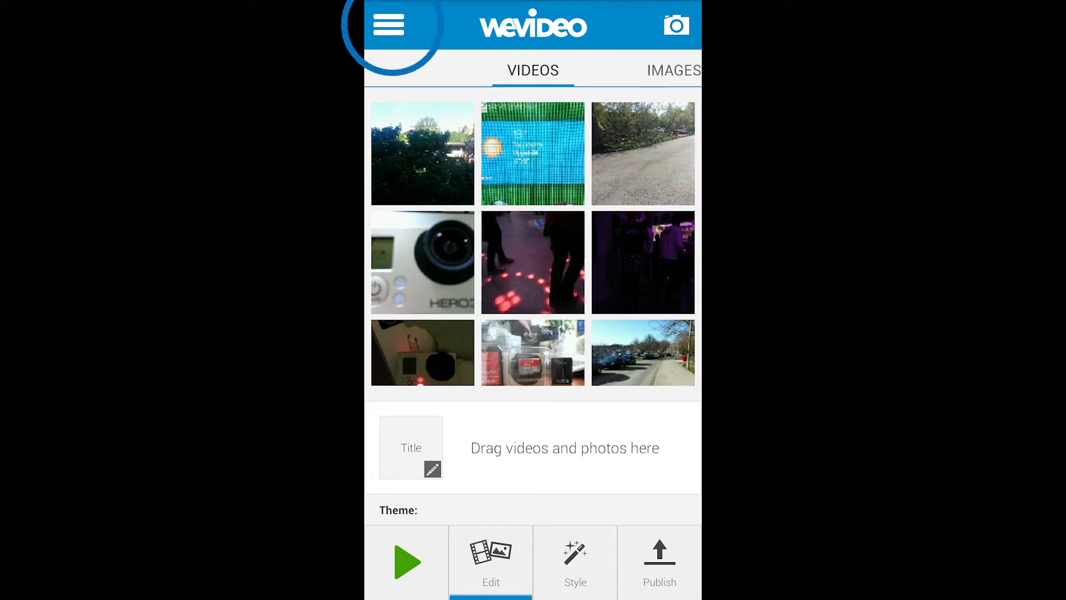
left_click(389, 26)
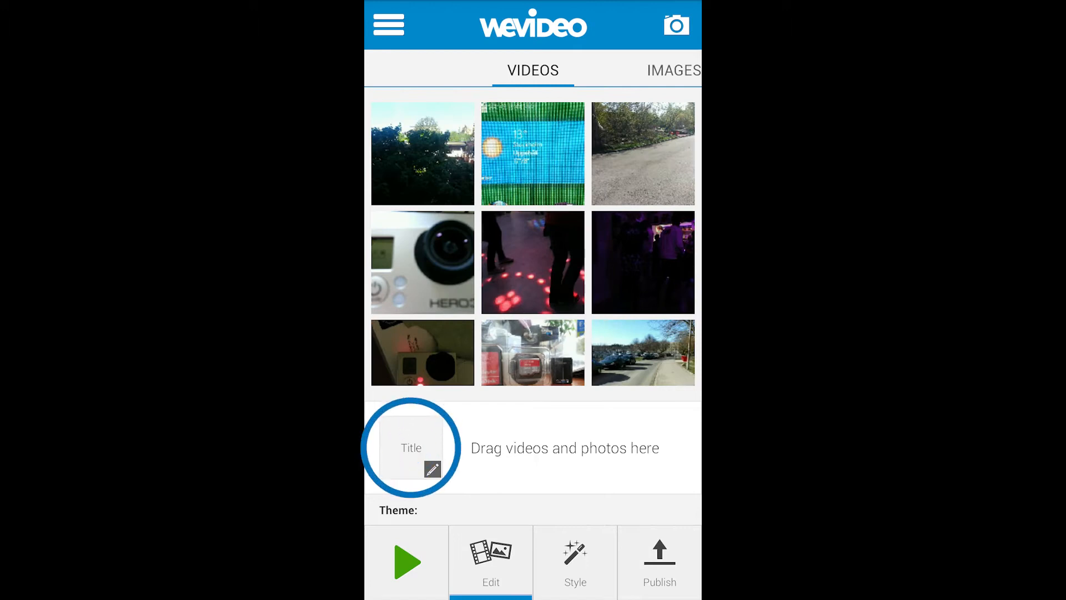
left_click(411, 447)
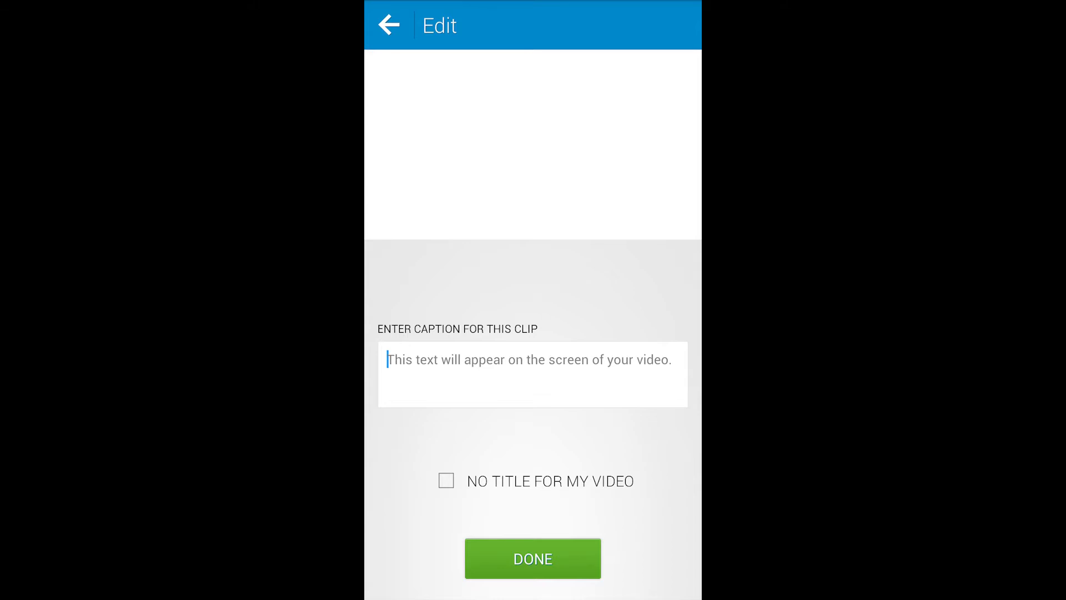
type("wevideo test")
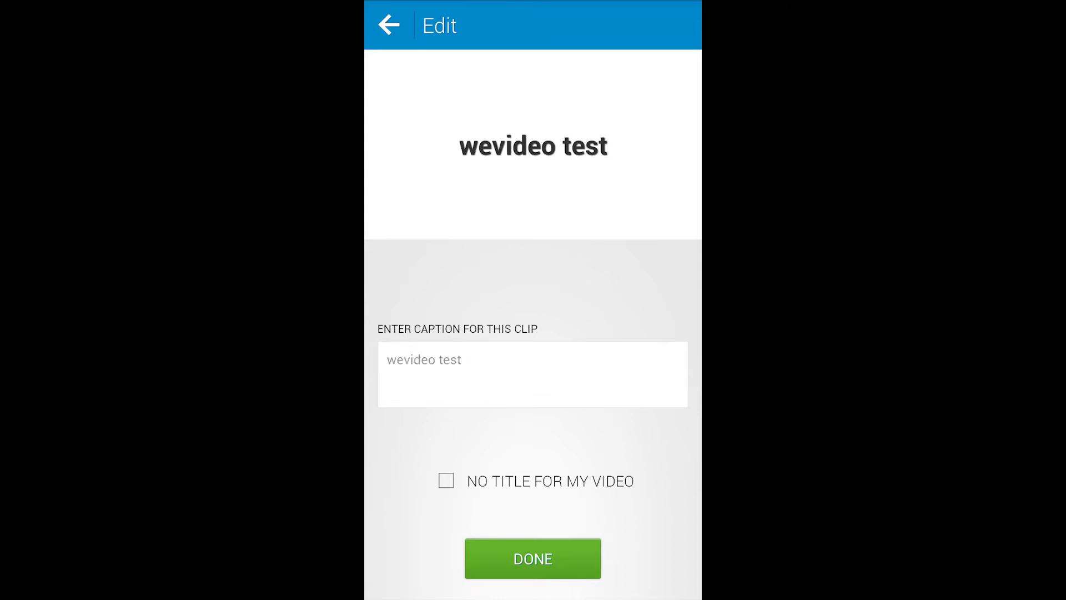
left_click(532, 558)
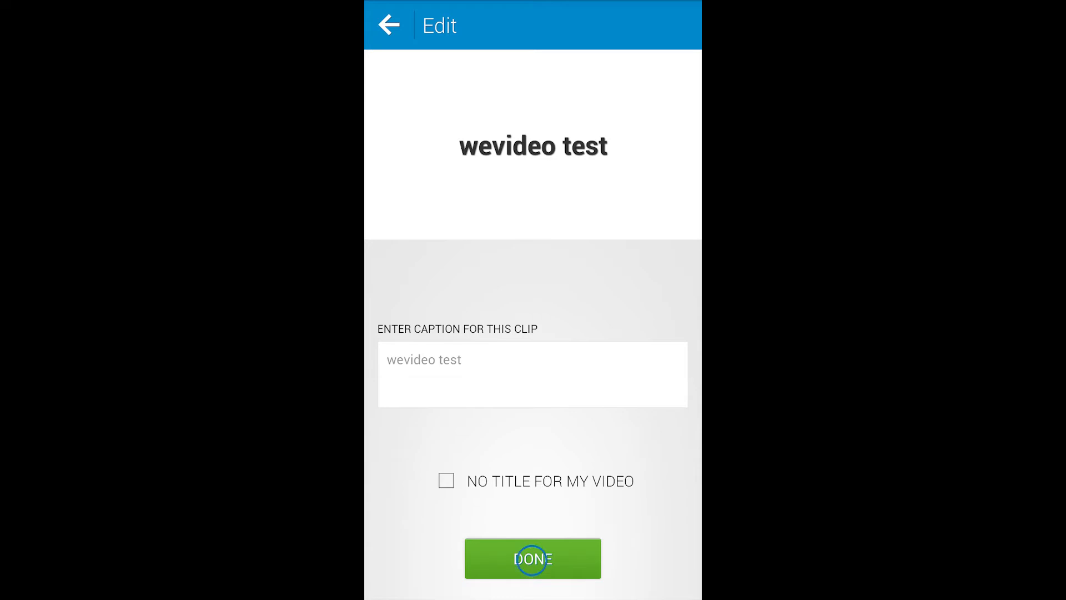
Add the blue tiled-screen clip and the trees clip to the storyboard after the title
left_click(533, 559)
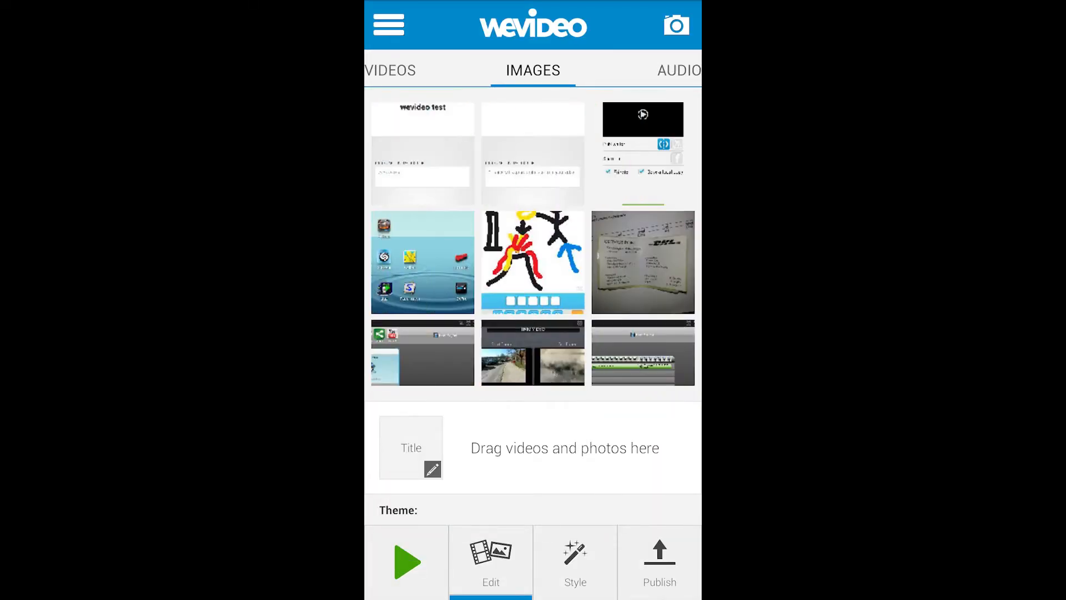
left_click(677, 69)
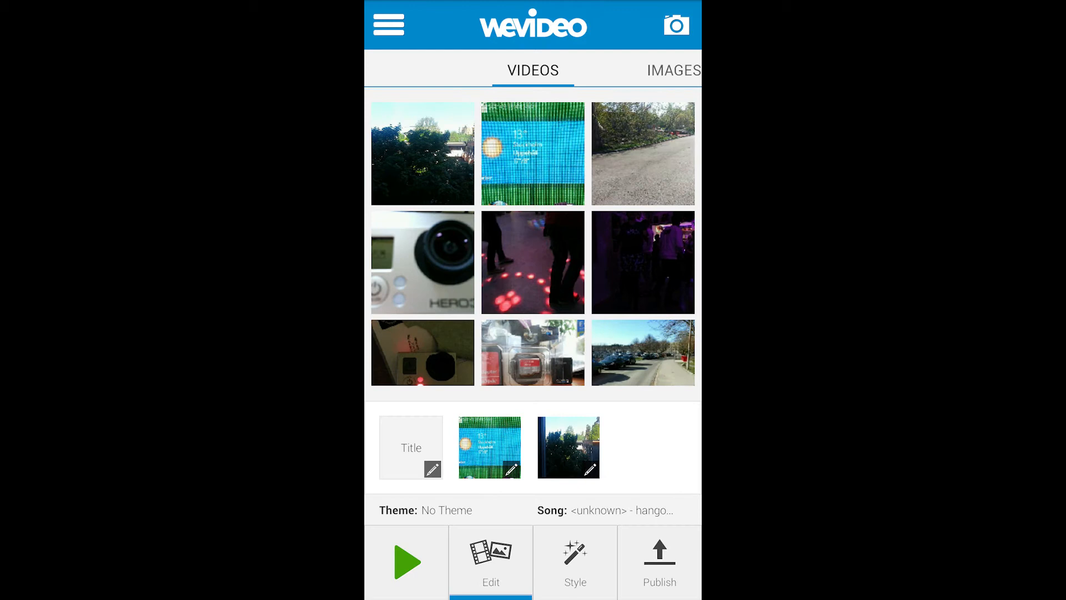
left_click(575, 561)
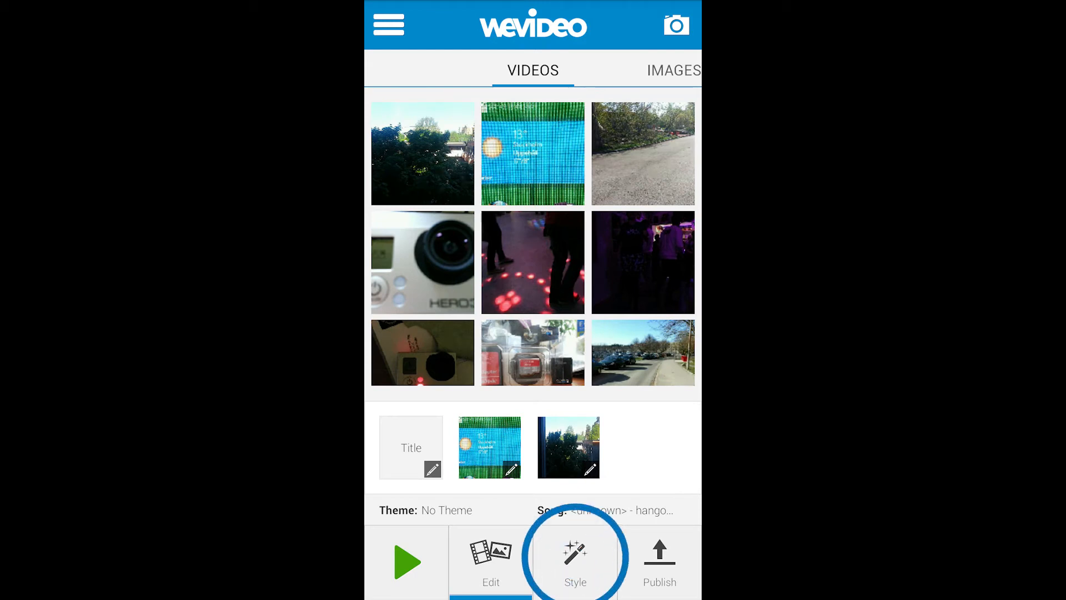
left_click(575, 558)
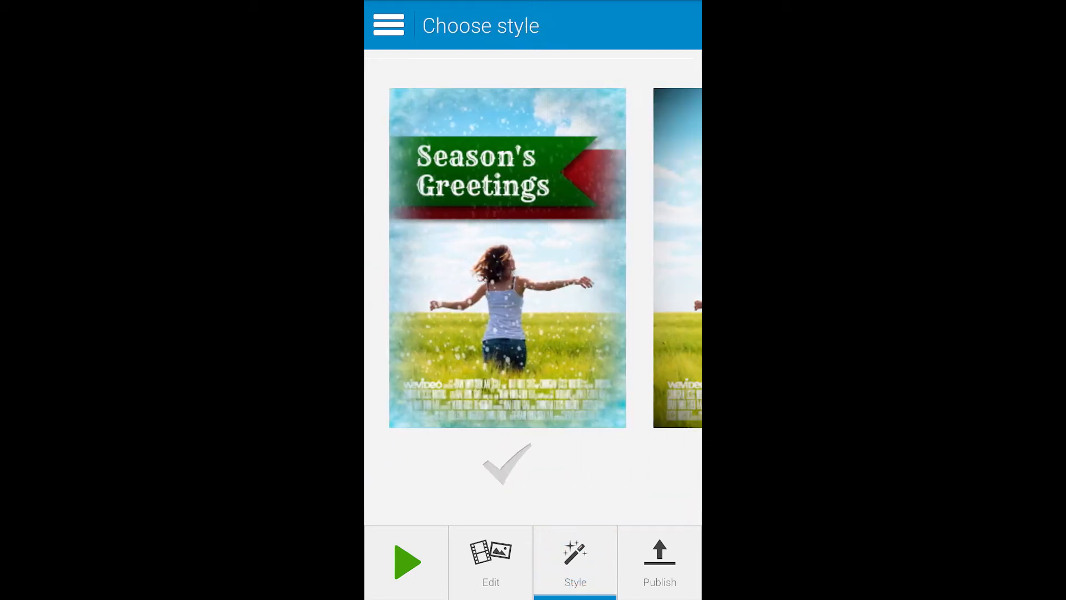
scroll("left", 3)
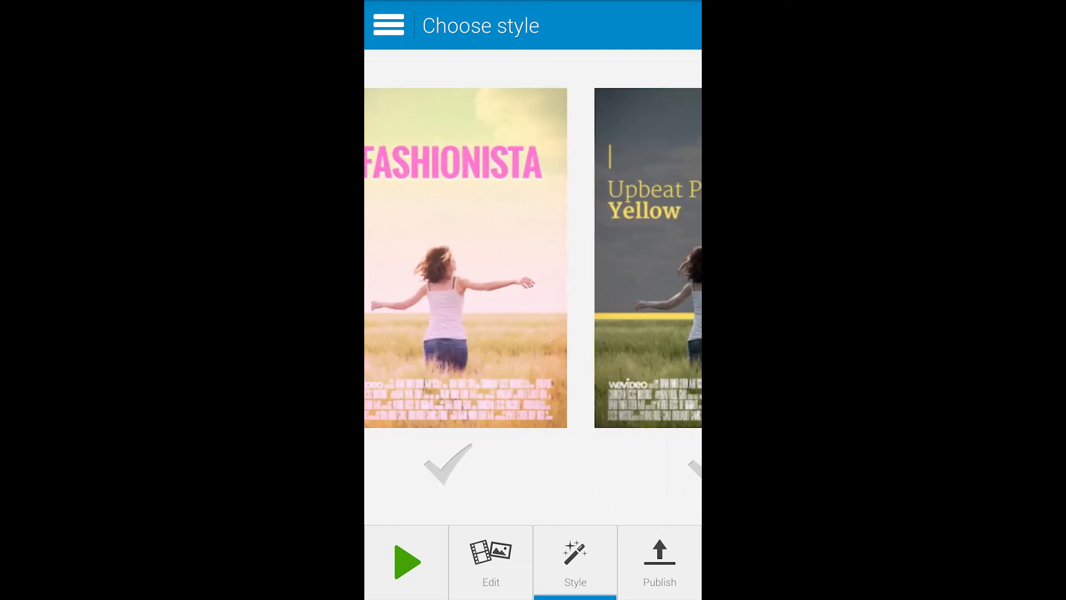
scroll("left", 3)
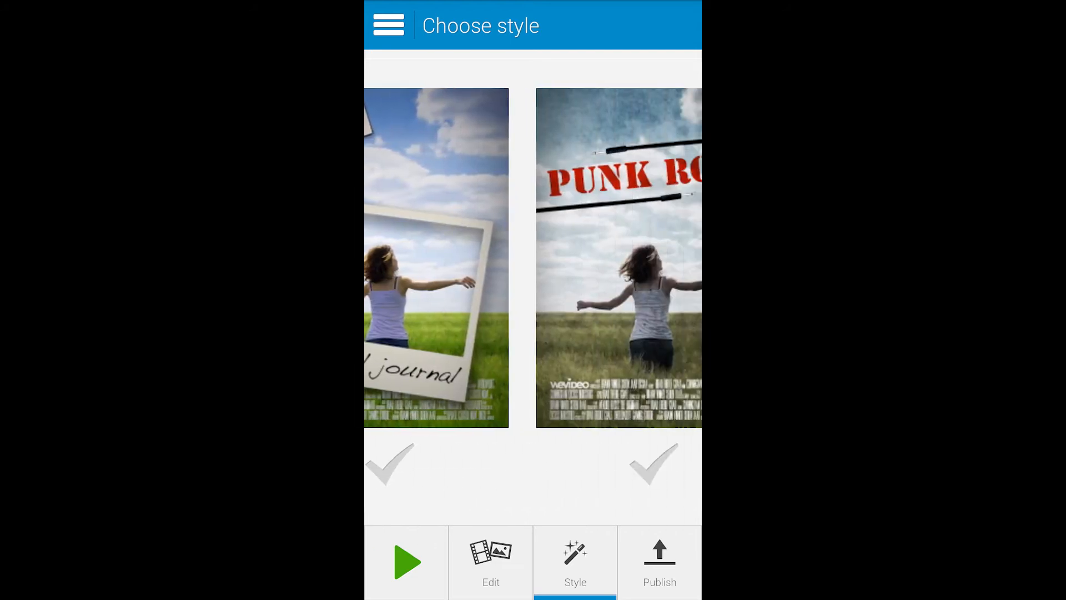
scroll("left", 3)
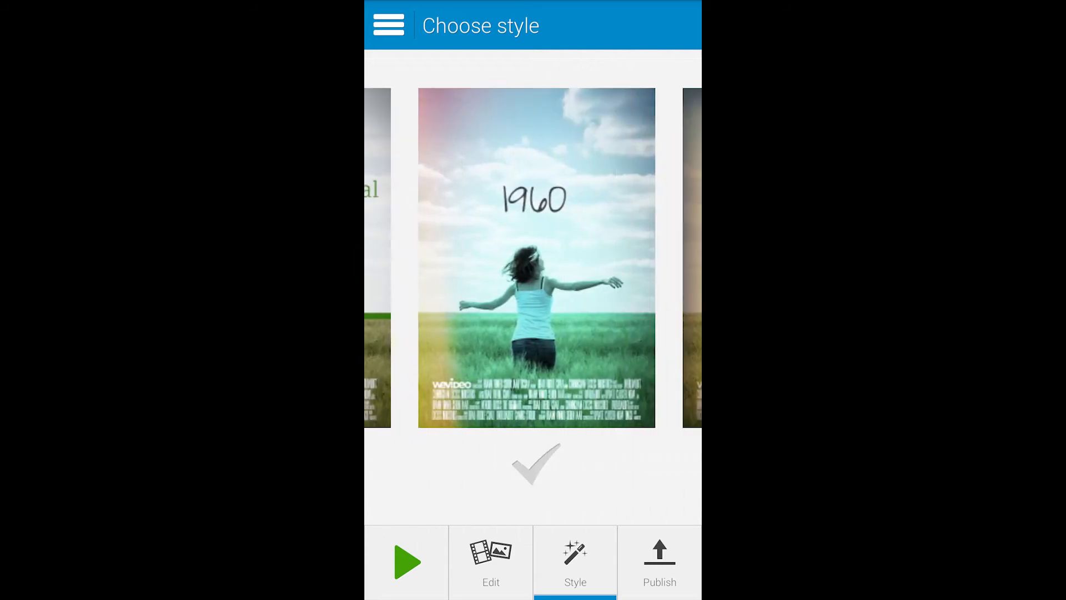
scroll("left", 3)
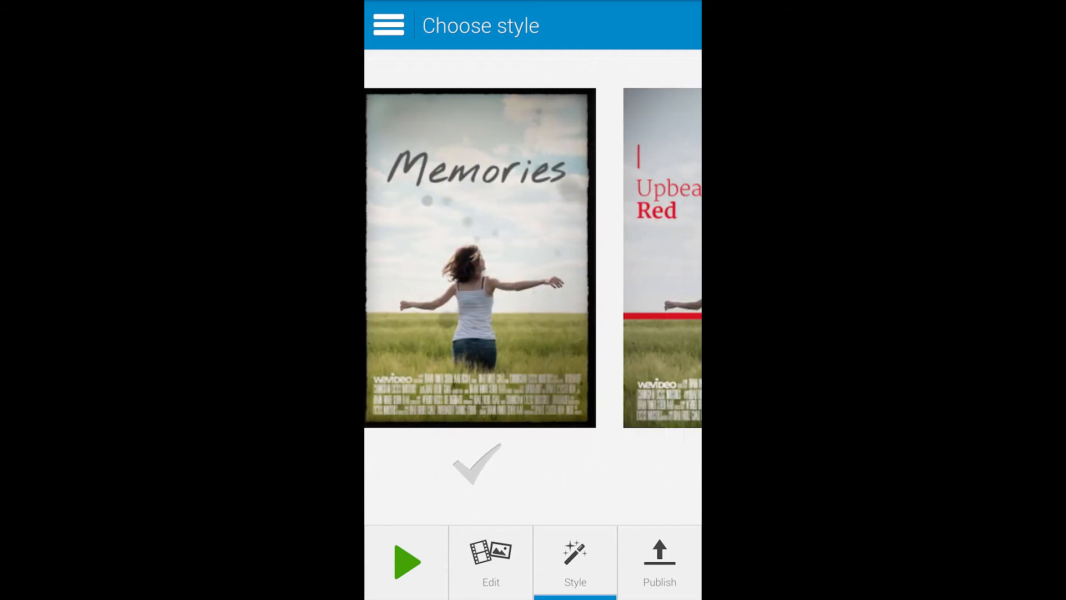
scroll("left", 3)
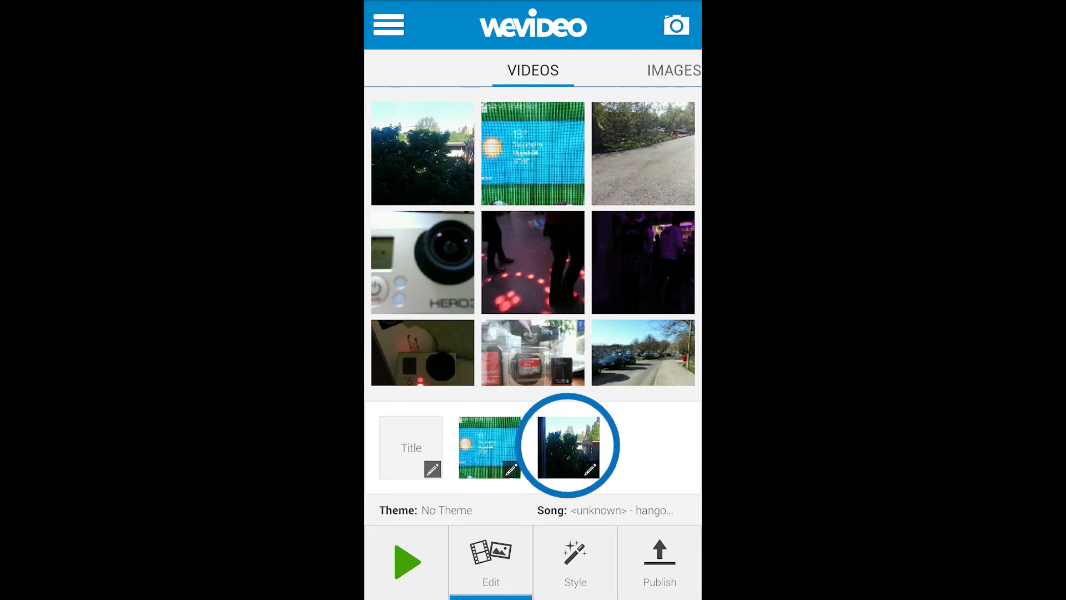
Trim the trees clip from 22 to 18 seconds
left_click(571, 445)
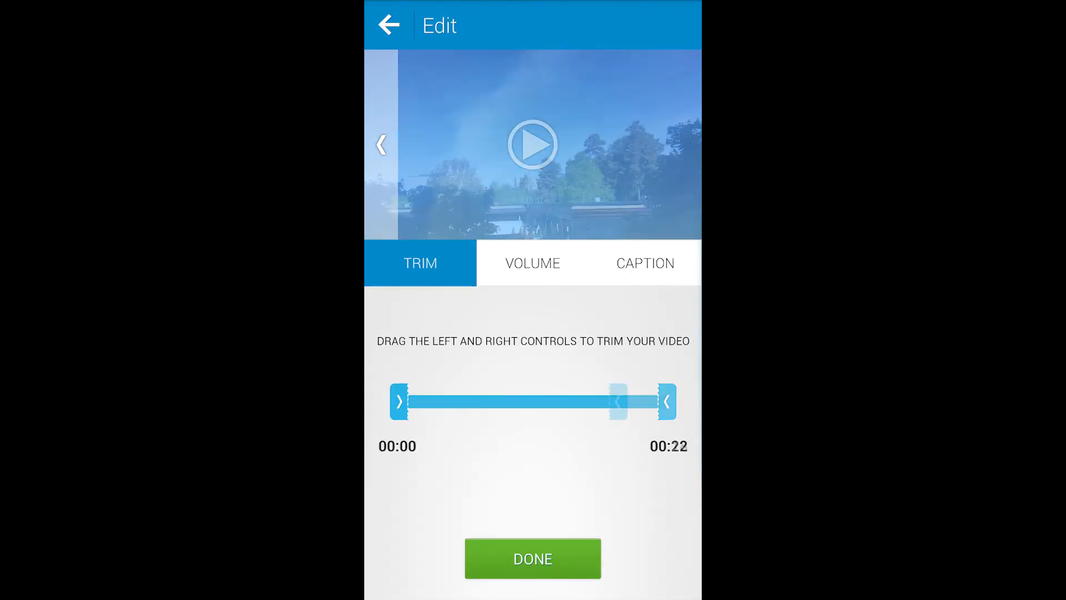
left_click_drag(666, 400, 616, 401)
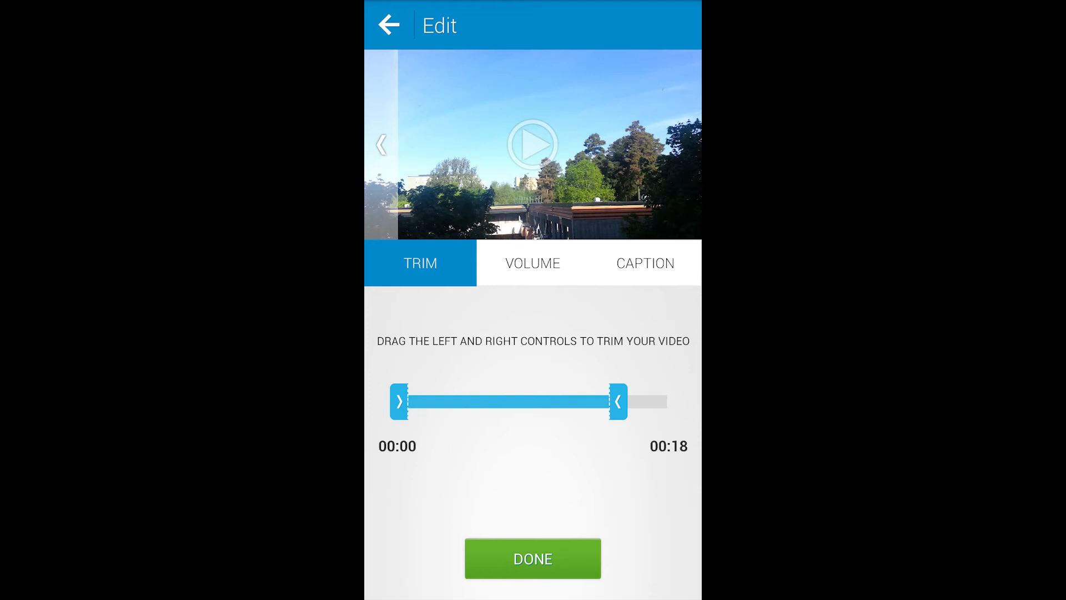
left_click(532, 559)
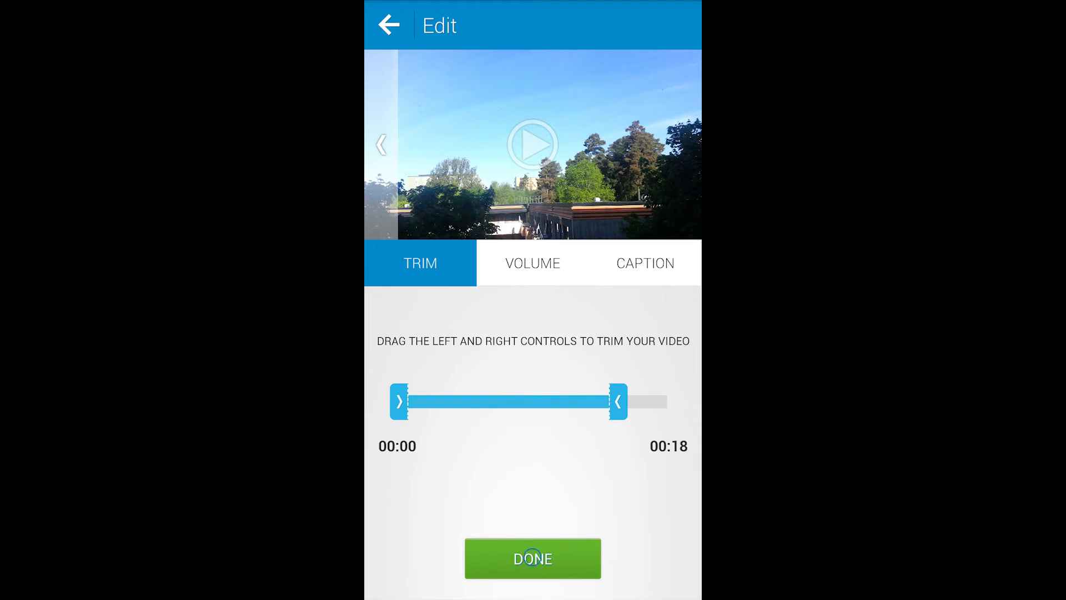
left_click(532, 560)
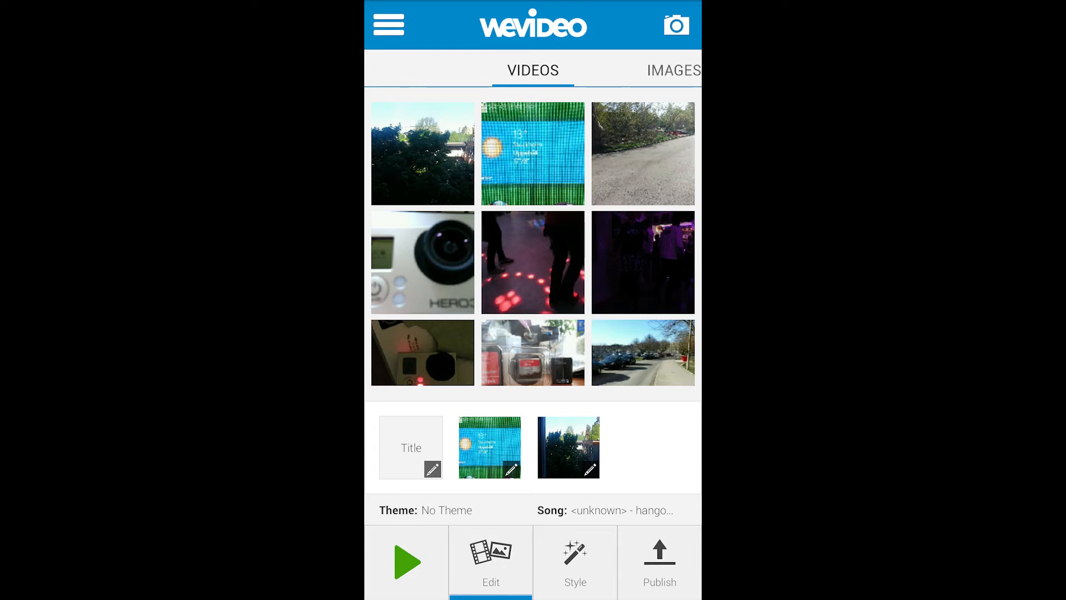
left_click(659, 555)
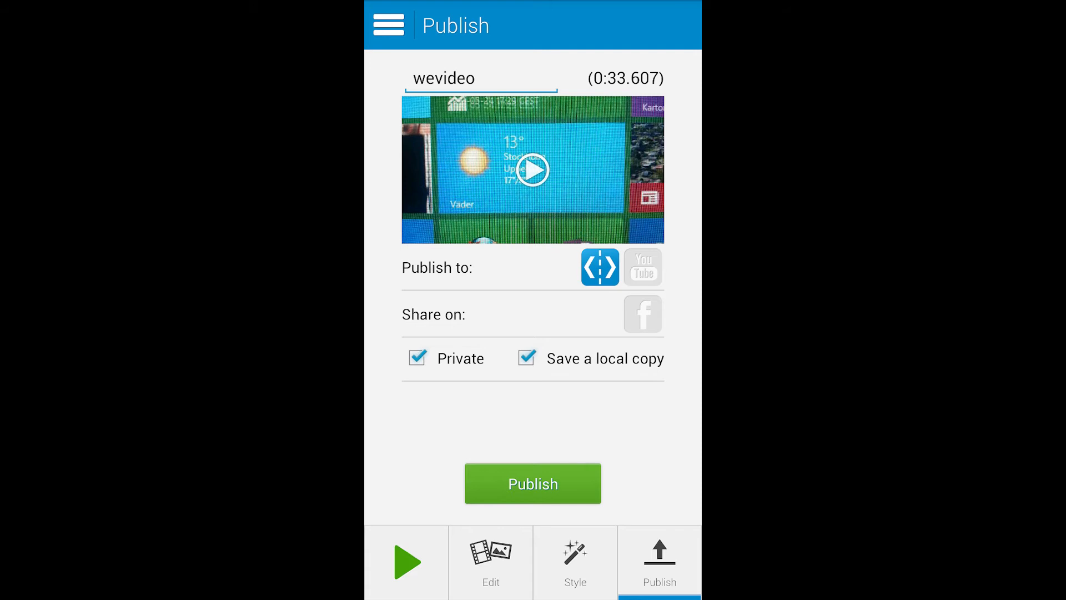
Publish the wevideo project to WeVideo only, leaving YouTube out
left_click(642, 267)
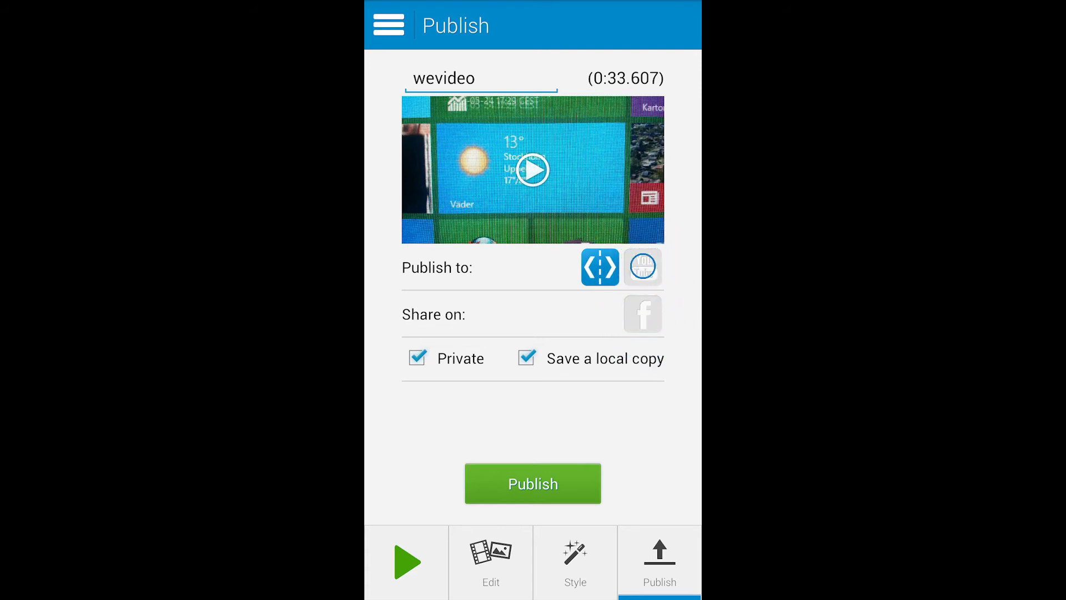
left_click(643, 267)
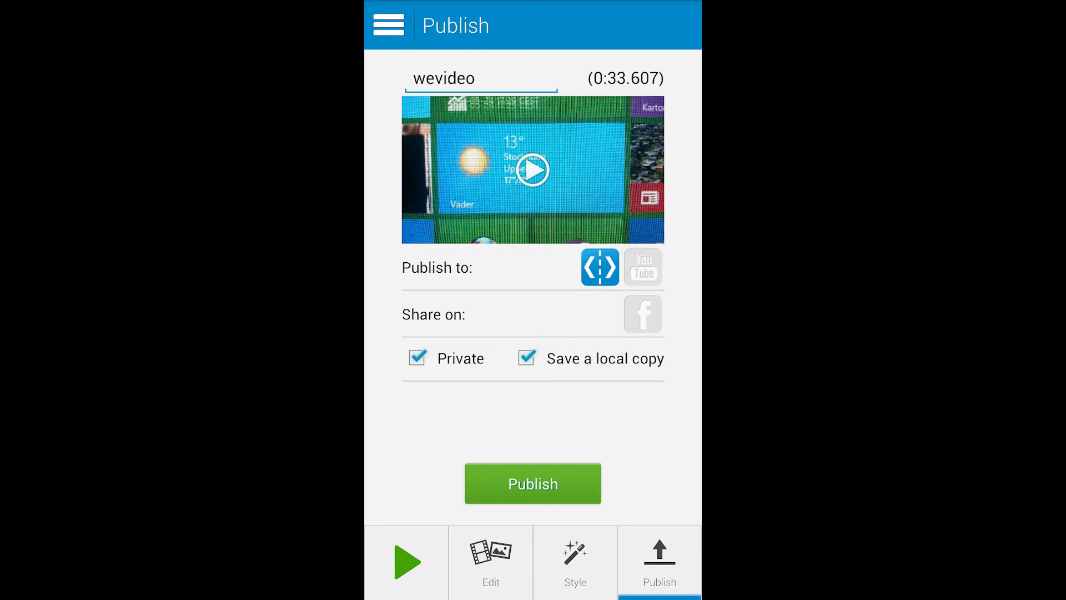
left_click(416, 358)
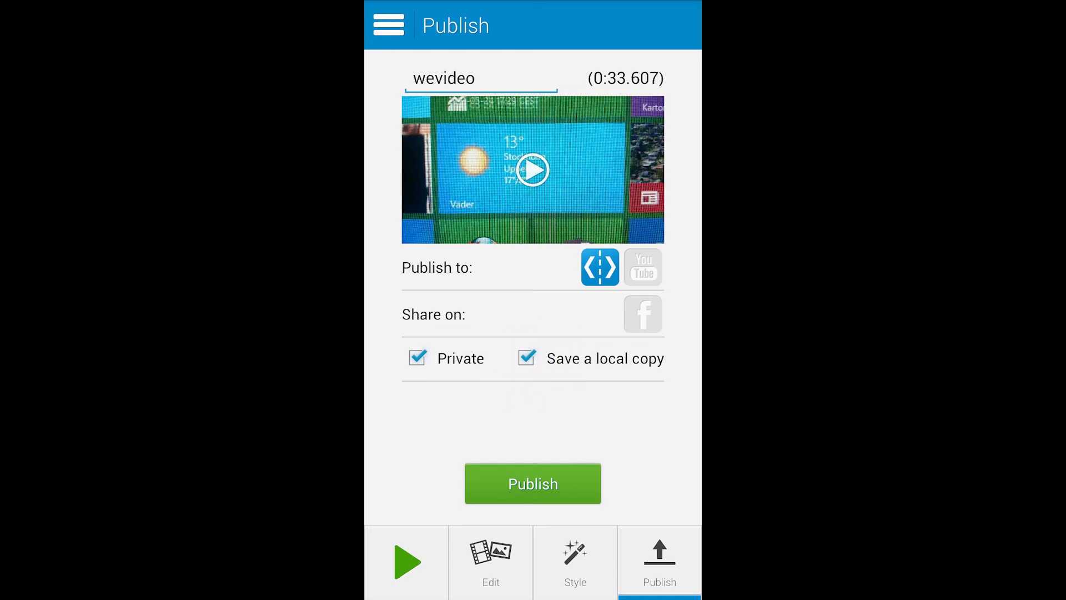
left_click(532, 484)
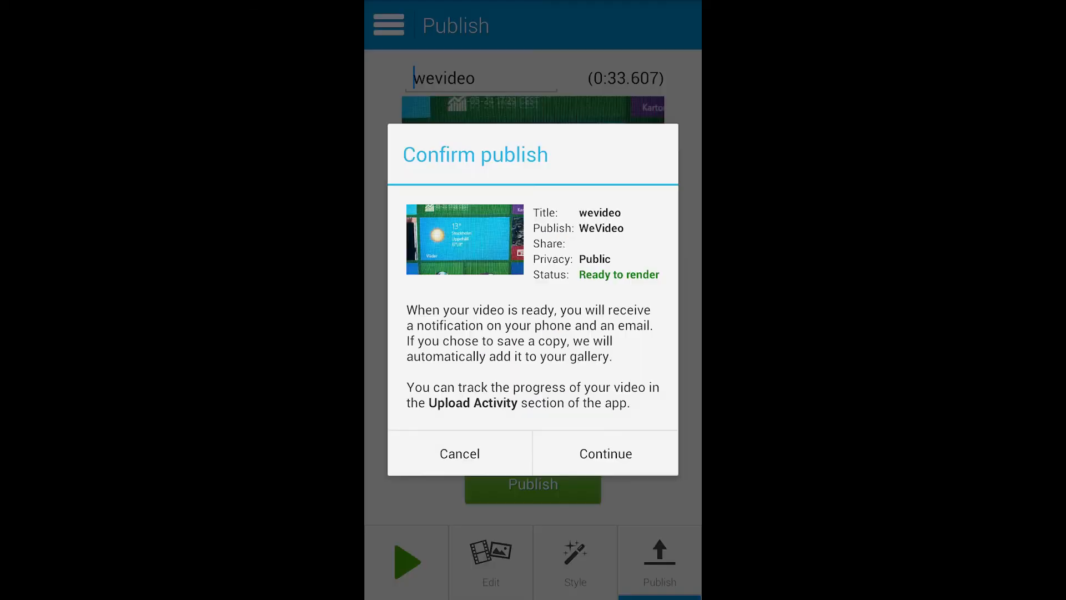
left_click(605, 454)
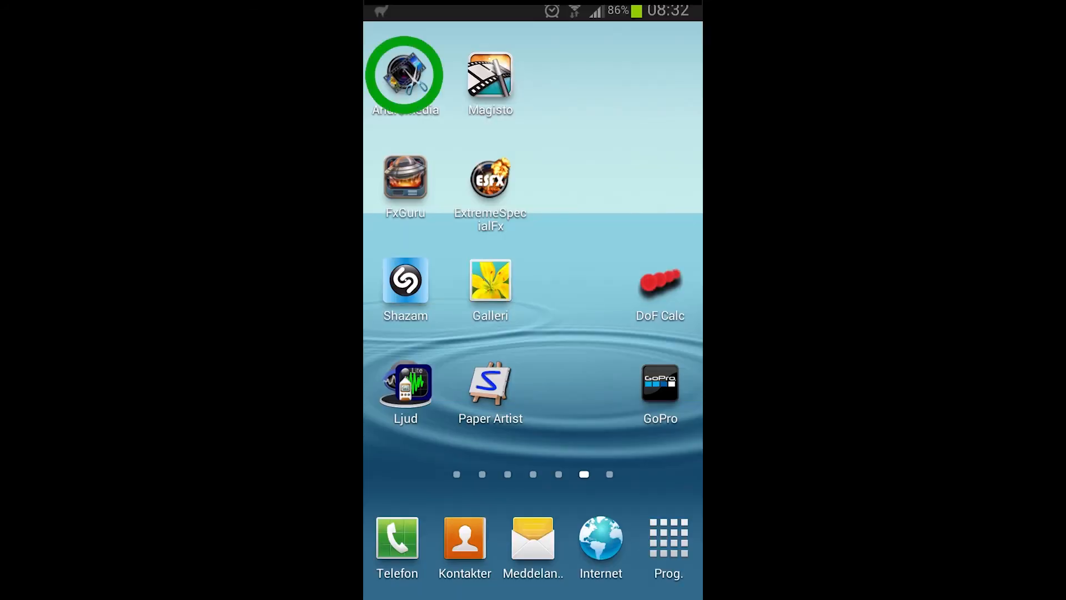
Launch the AndroMedia video editor from the top-left home screen icon
left_click(406, 74)
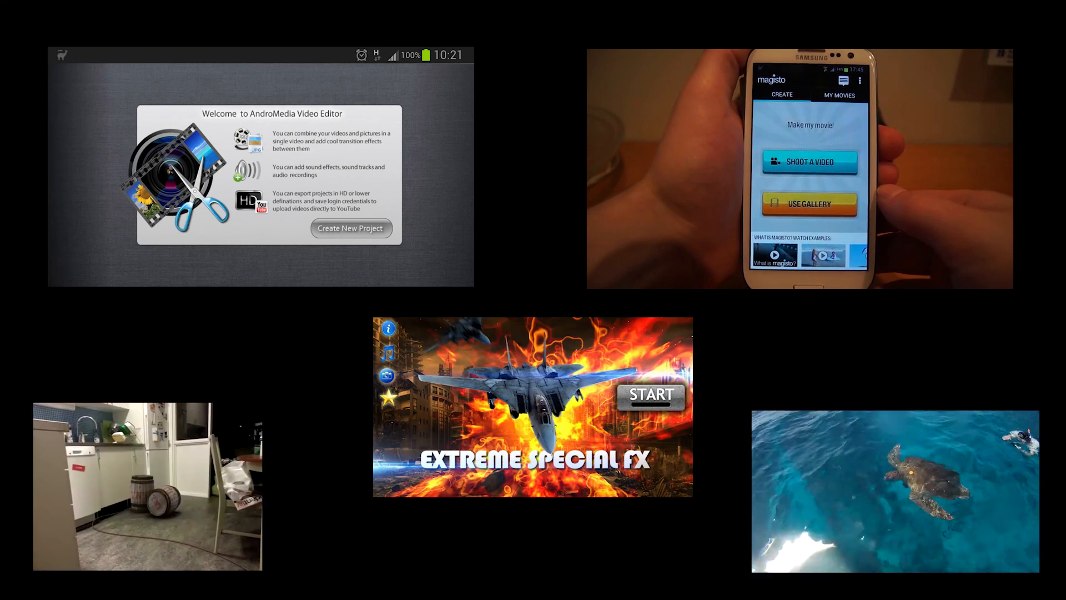
left_click(651, 395)
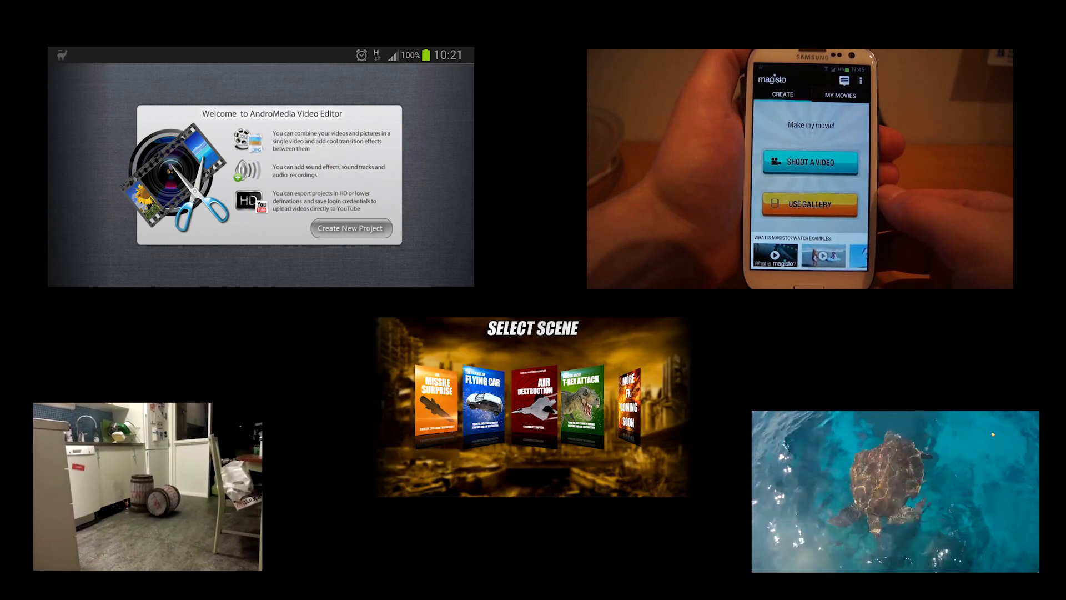